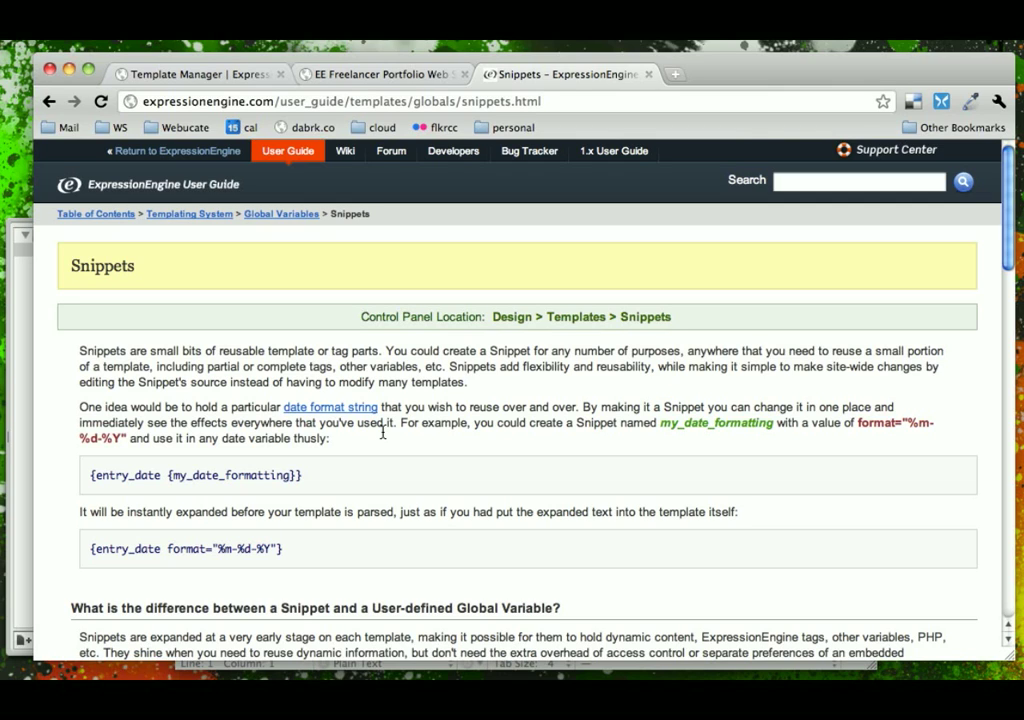
mouse_move(244, 280)
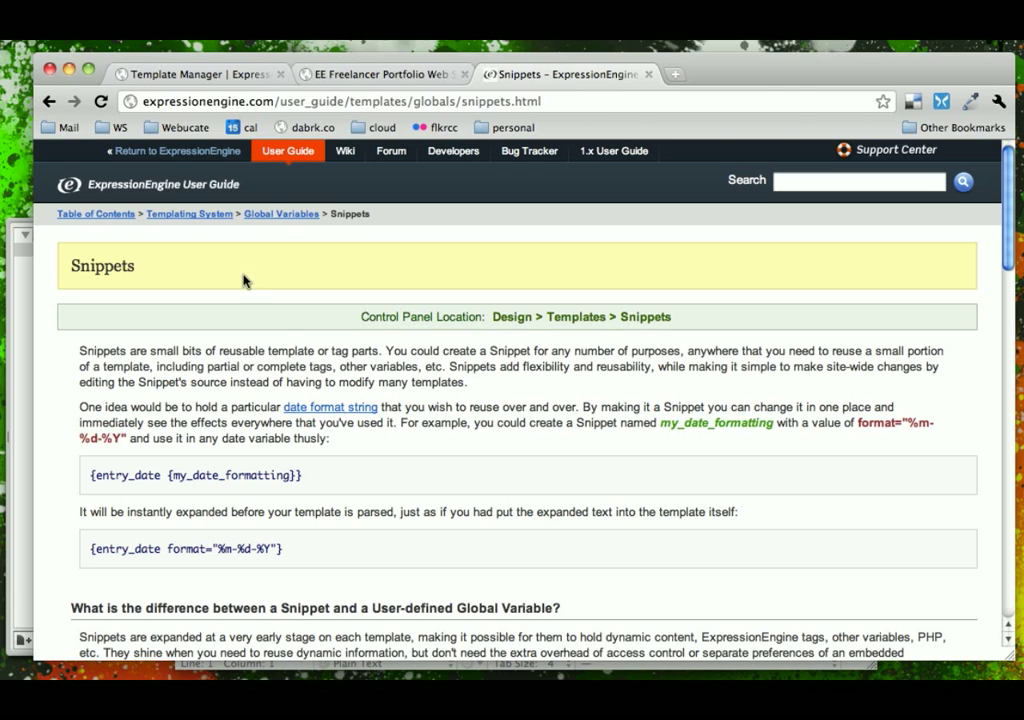
Review the live Services page's Shoutout aside and the Snippets documentation example.
left_click(380, 74)
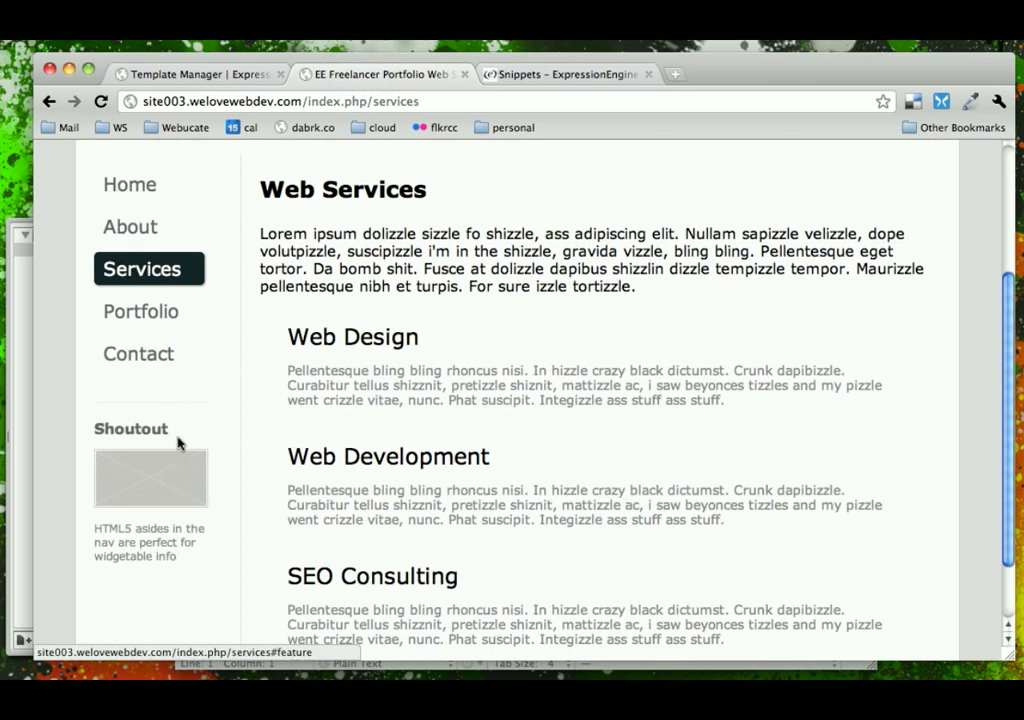
mouse_move(138, 508)
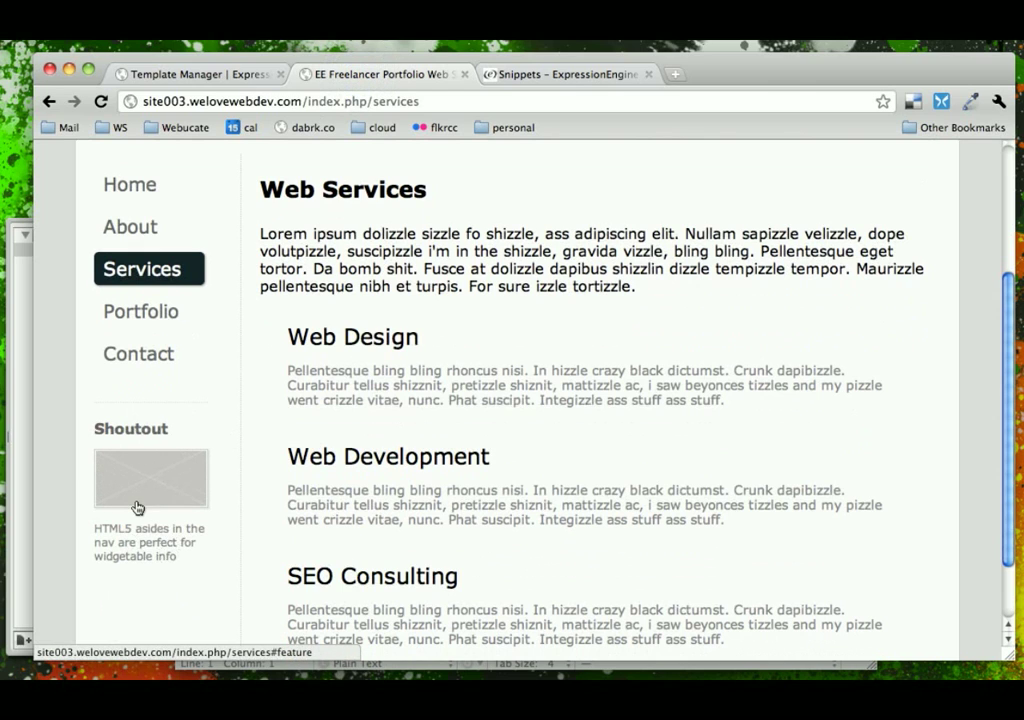
scroll("down", 3)
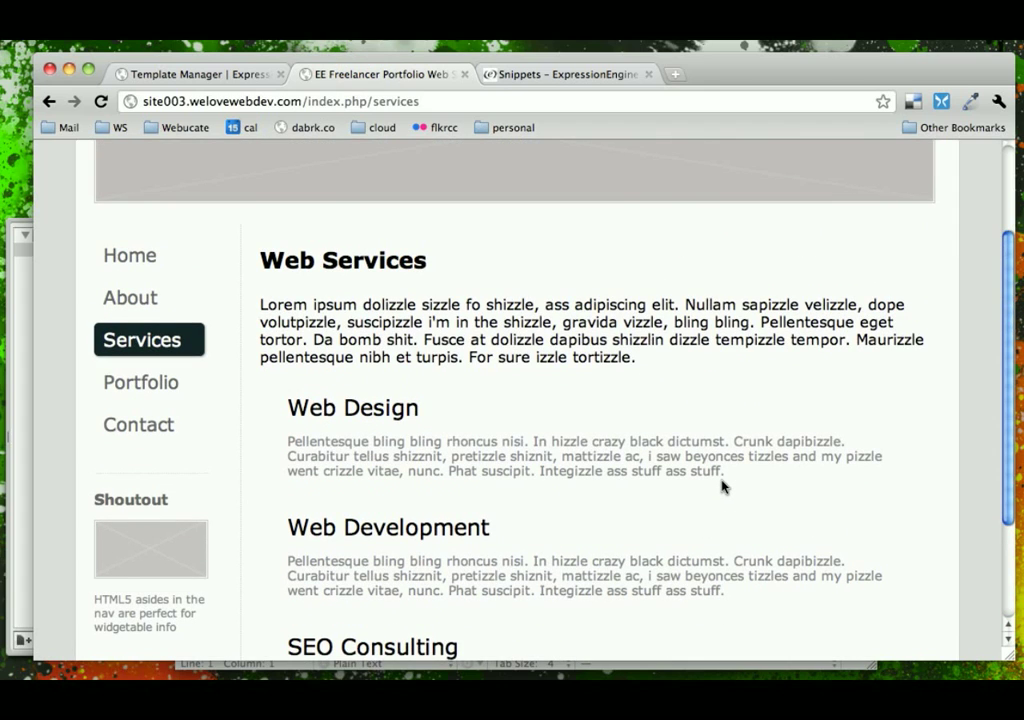
mouse_move(686, 492)
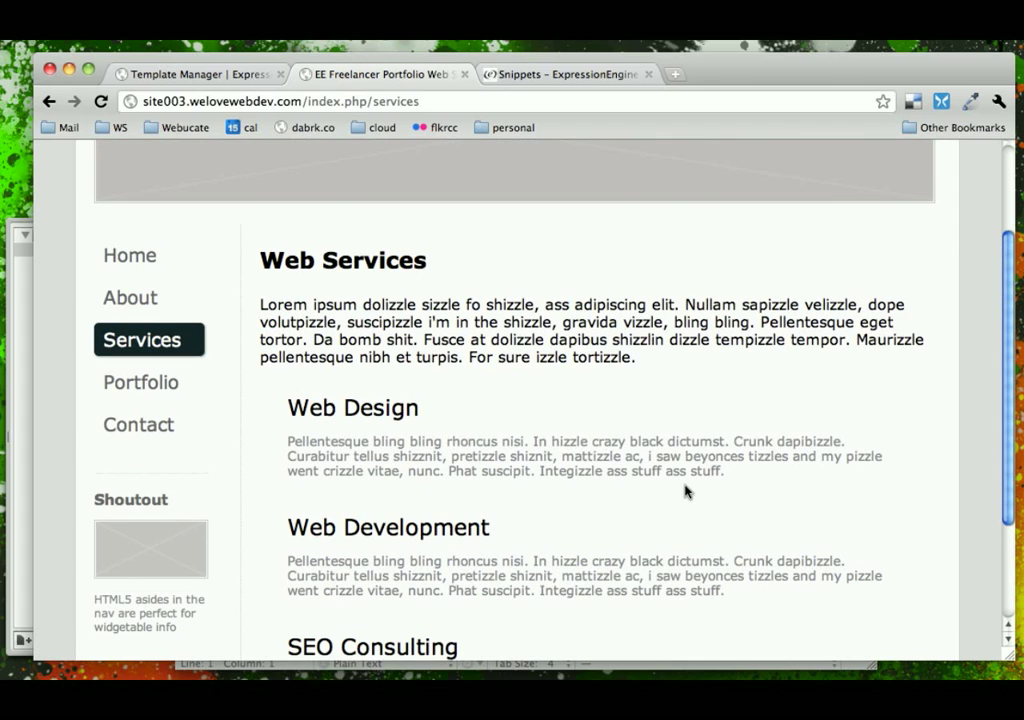
left_click(568, 74)
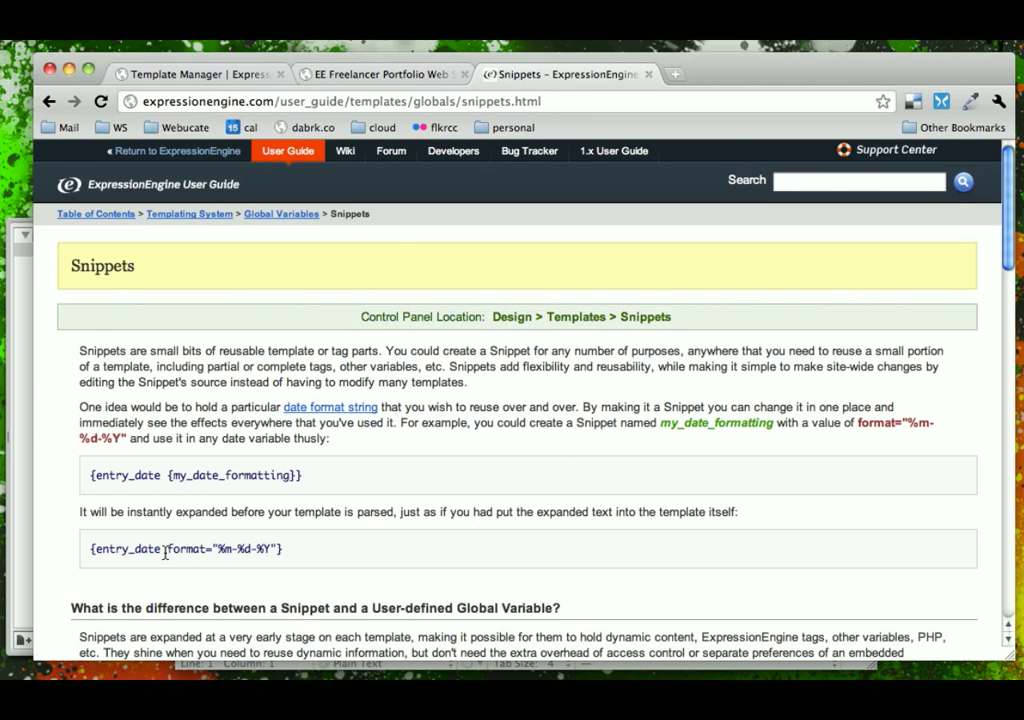
double_click(224, 548)
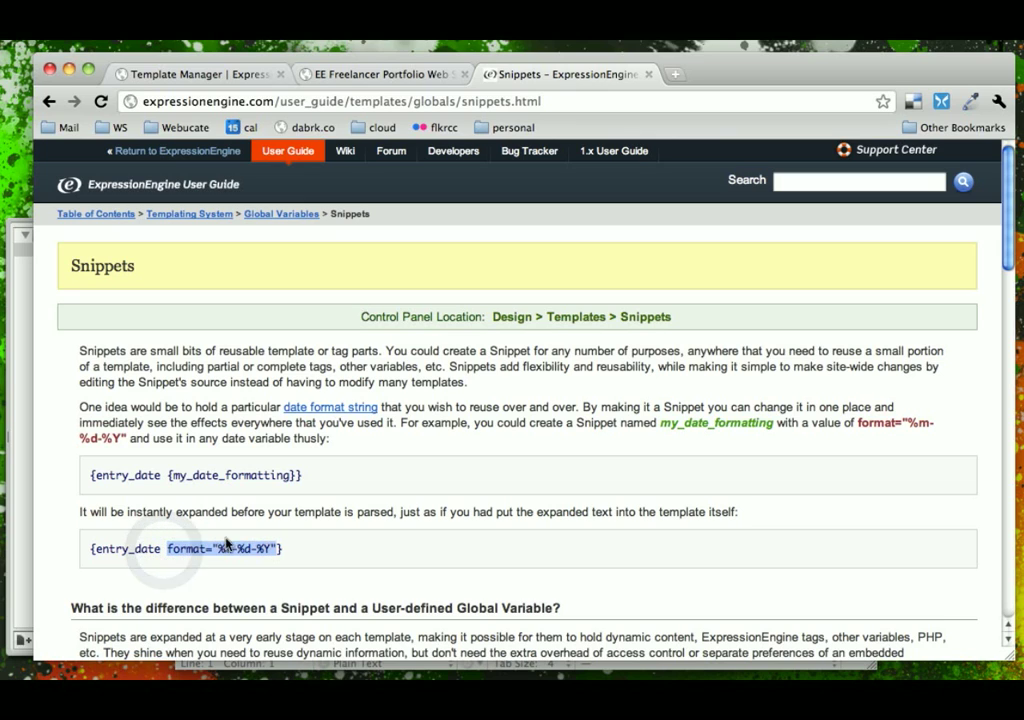
mouse_move(190, 512)
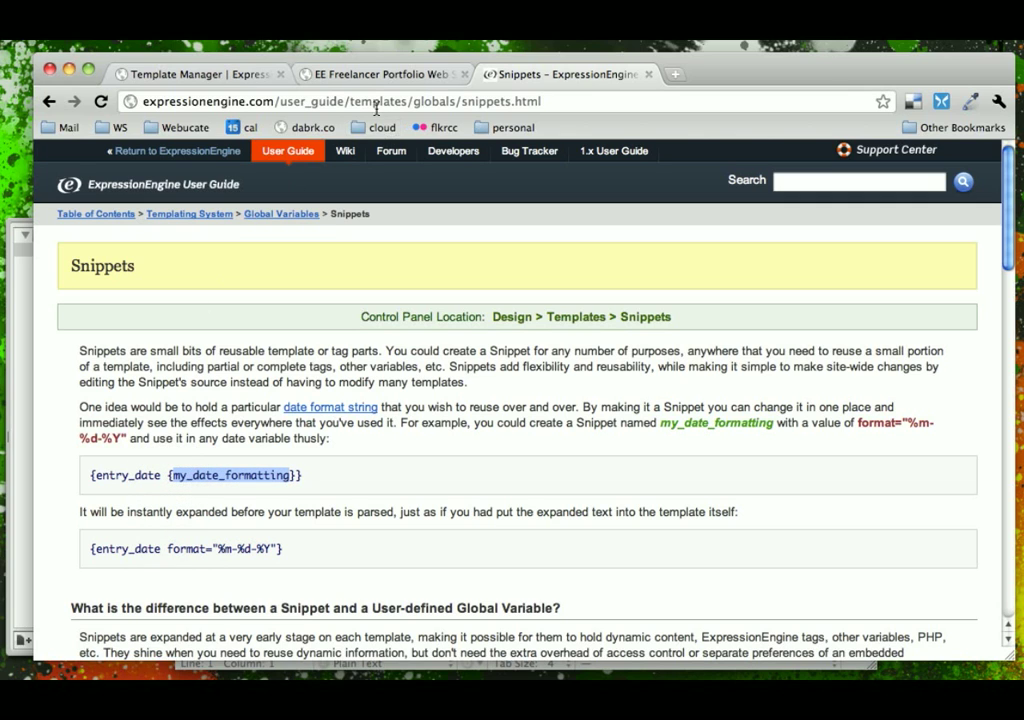
Return from the Services page to the Template Manager showing the home group.
left_click(382, 74)
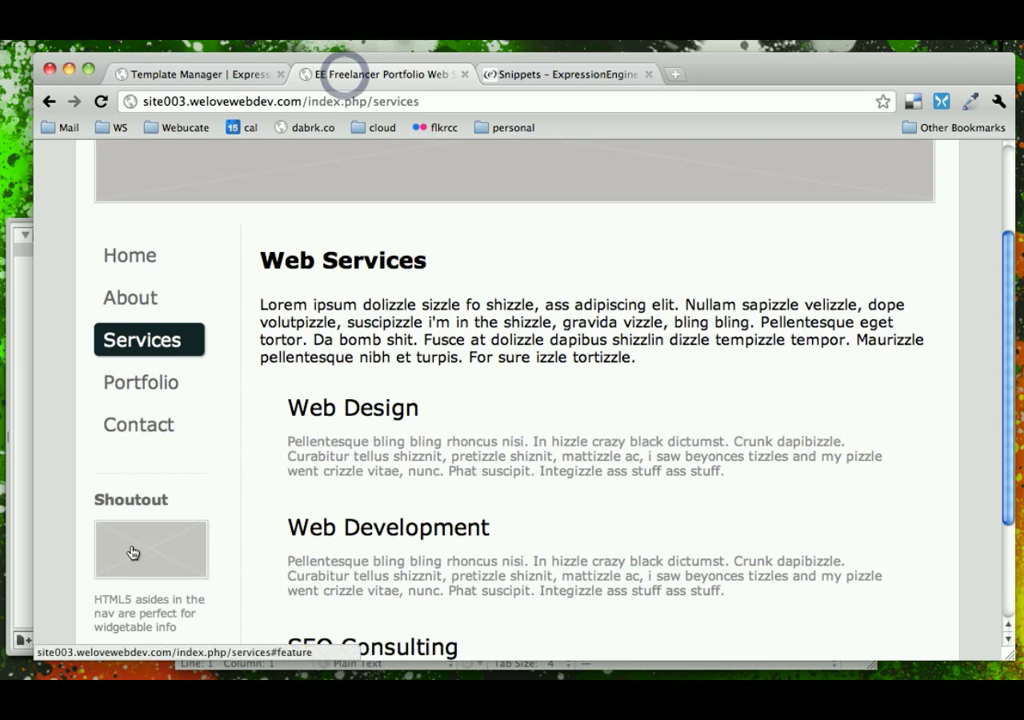
left_click(196, 74)
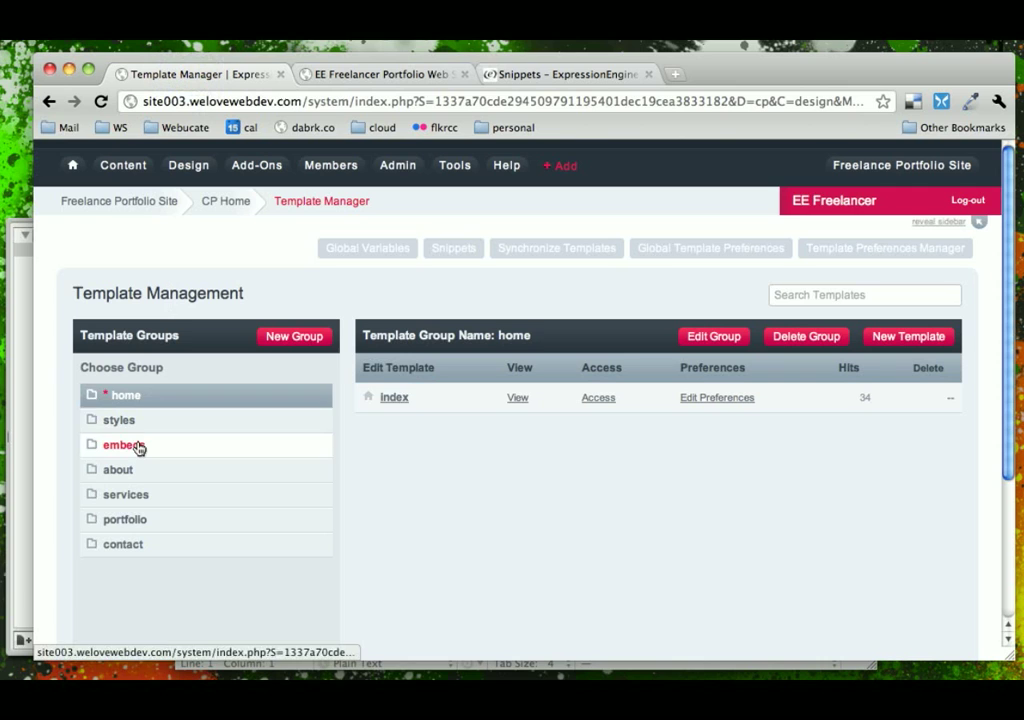
Delete the Shoutout aside block from embeds/.aside and save with Update and Finished.
left_click(120, 444)
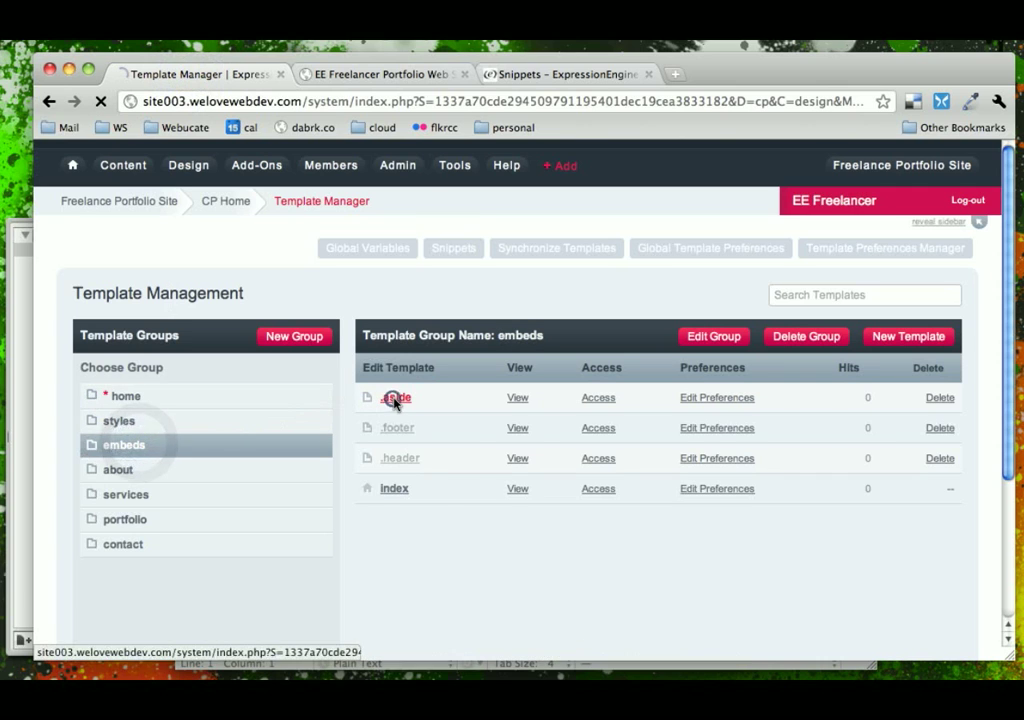
left_click(396, 396)
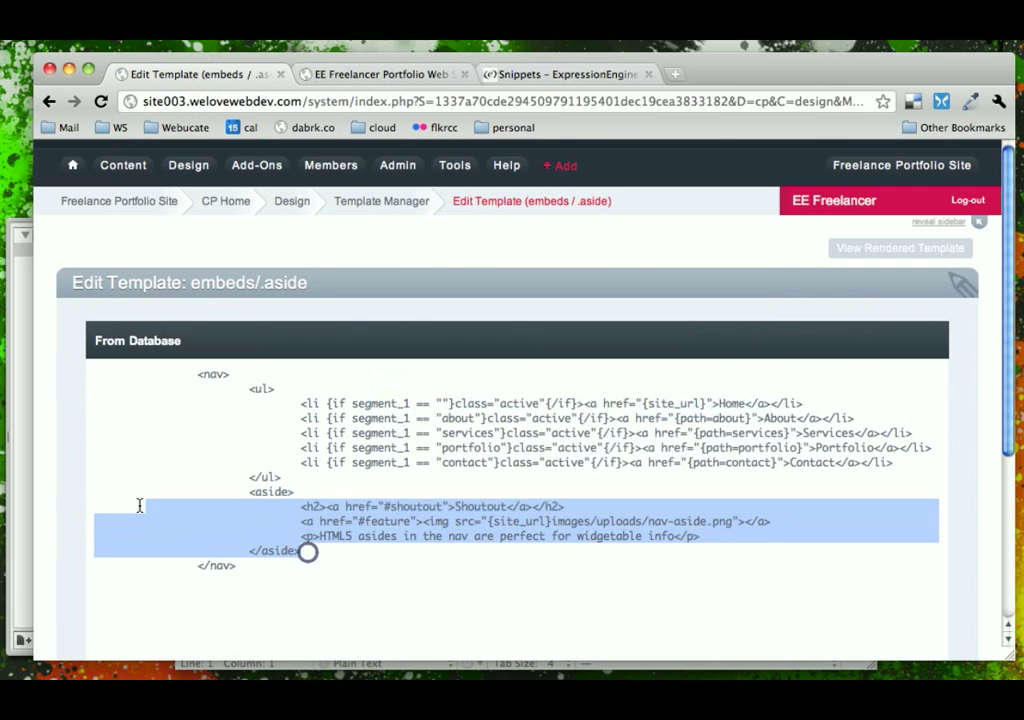
key("Delete")
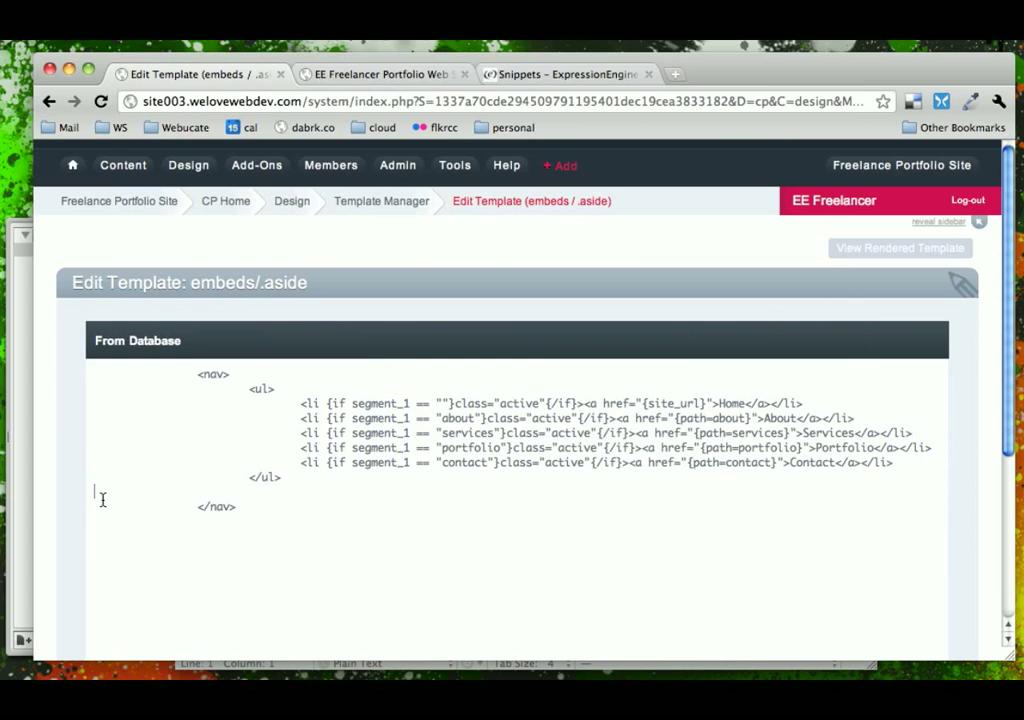
scroll("down", 3)
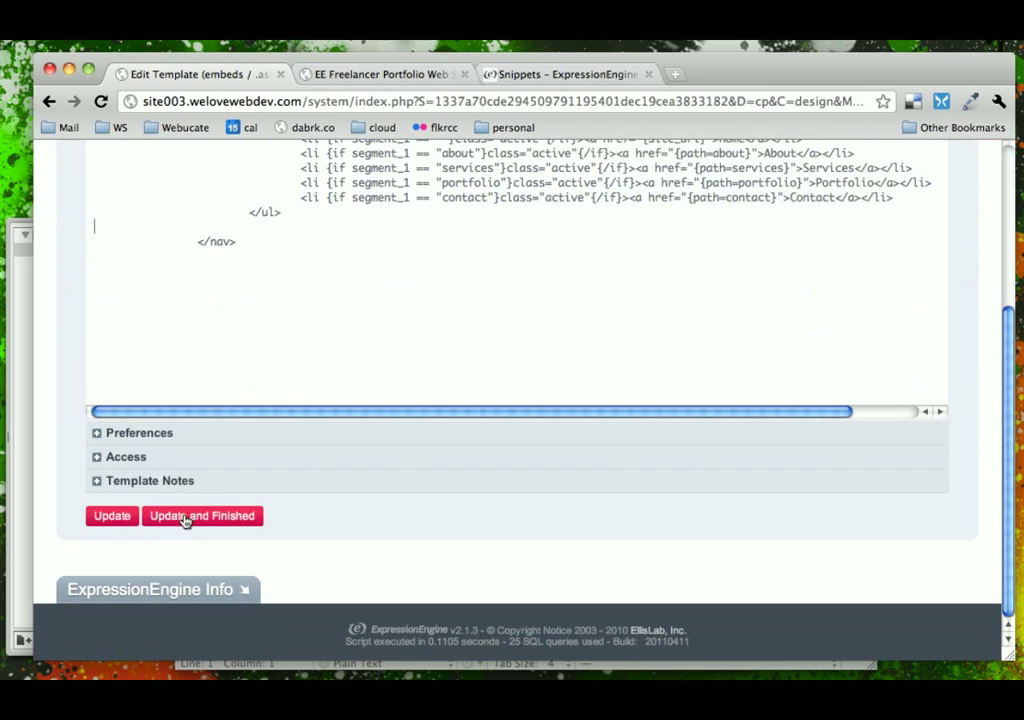
left_click(200, 516)
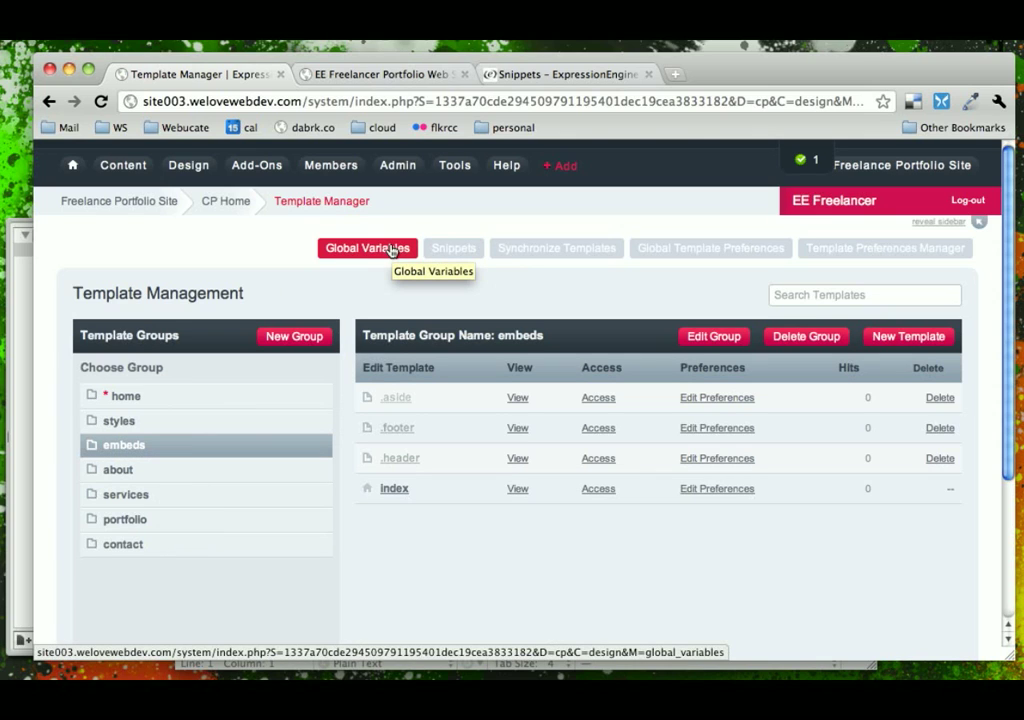
Start a new snippet from the Snippets list.
left_click(452, 248)
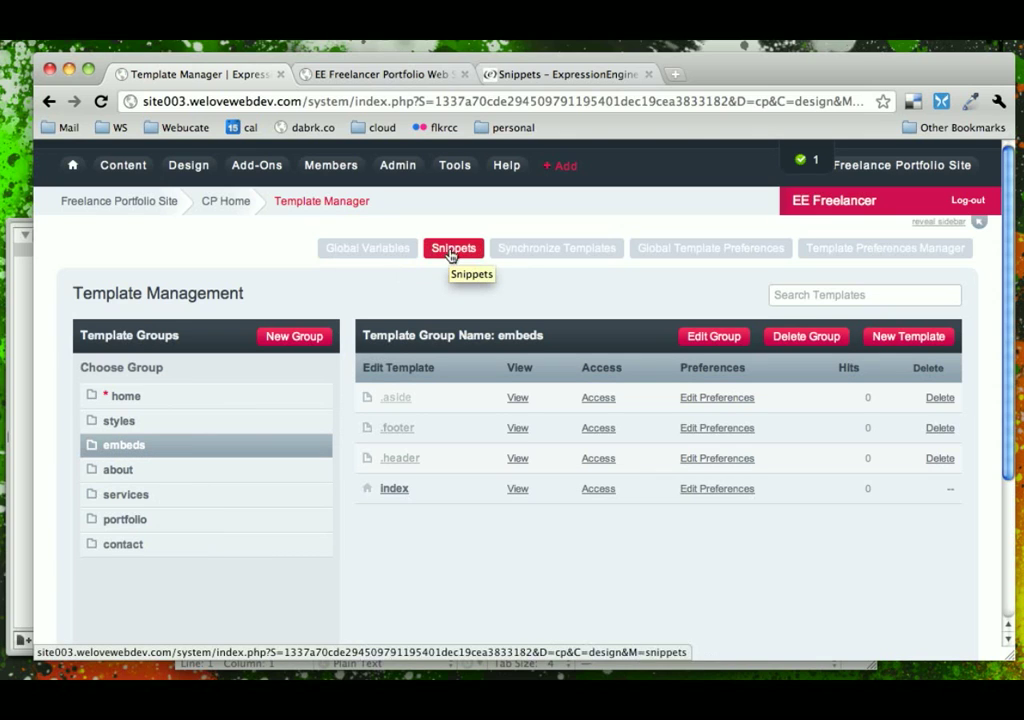
left_click(452, 248)
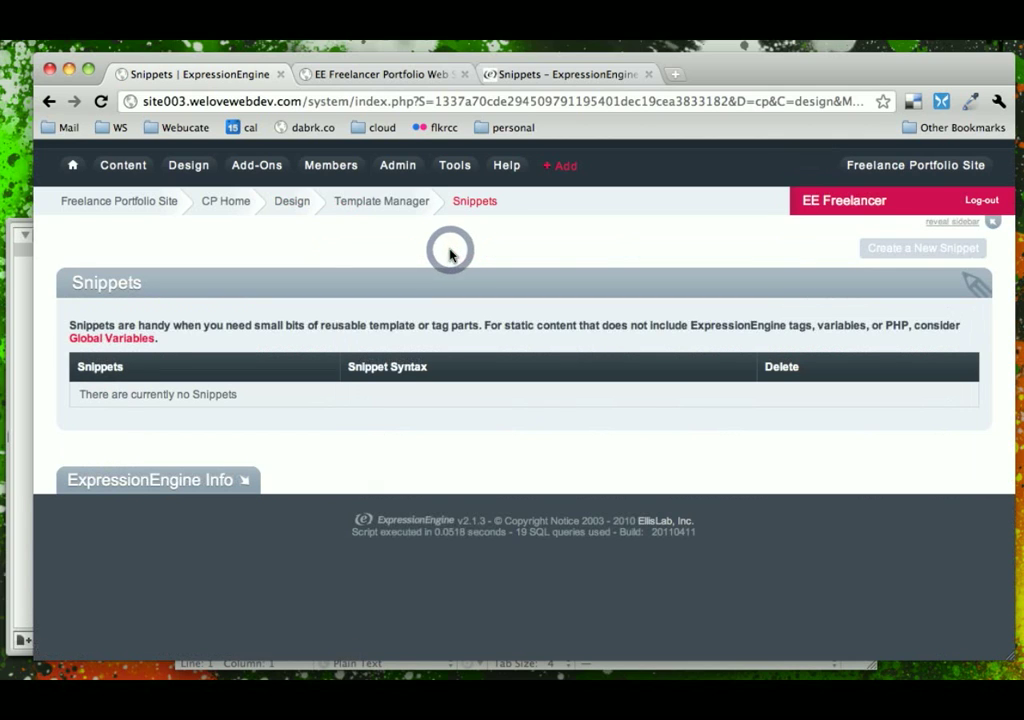
left_click(920, 248)
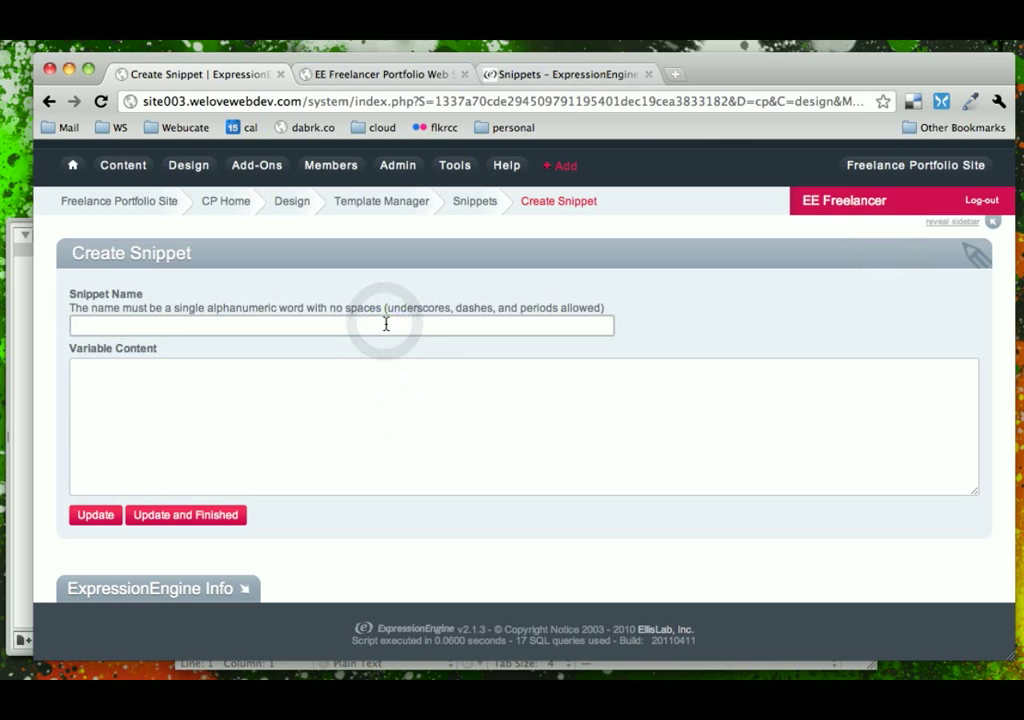
Name it snippet_shout_out, fill in the <aside> Shoutout markup, and save it.
type("snipp")
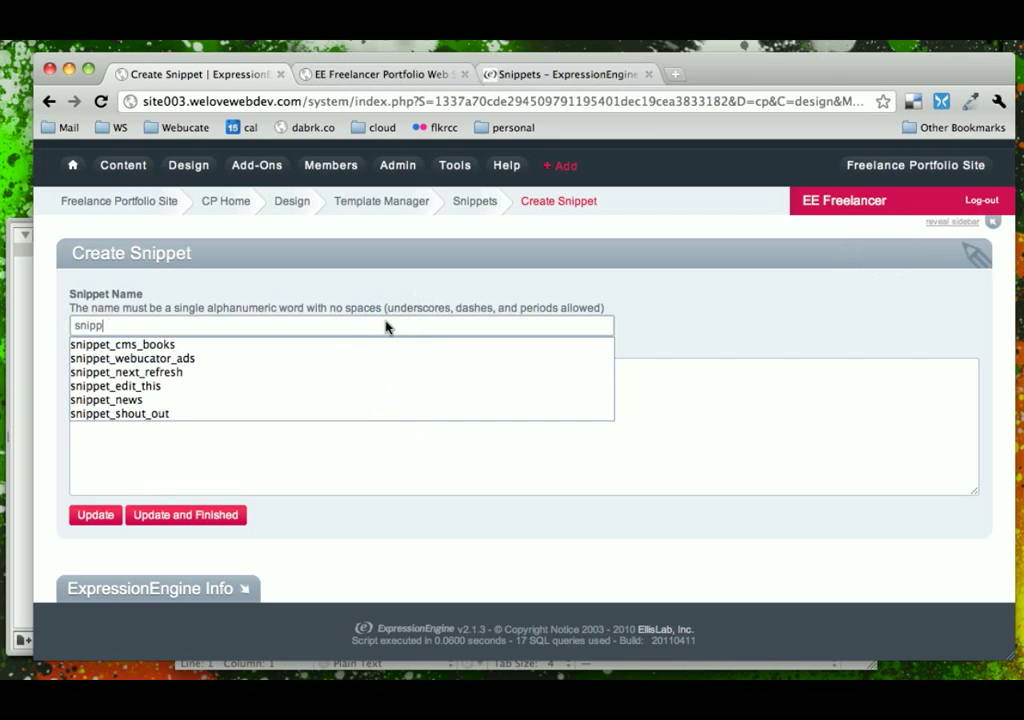
type("et_shout_out")
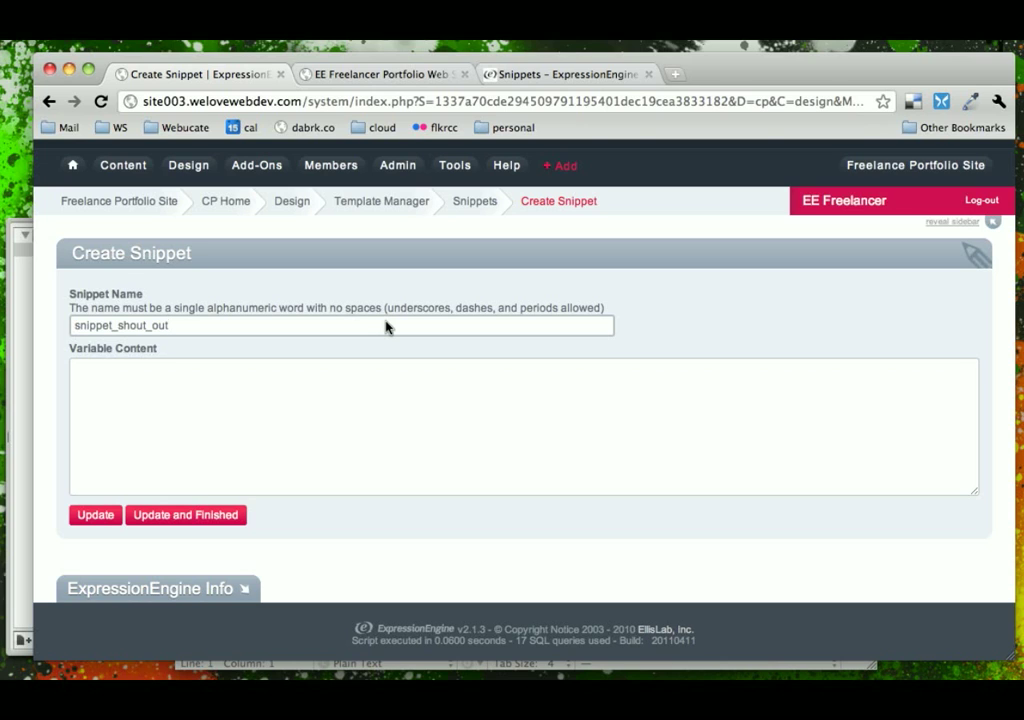
type("<aside>")
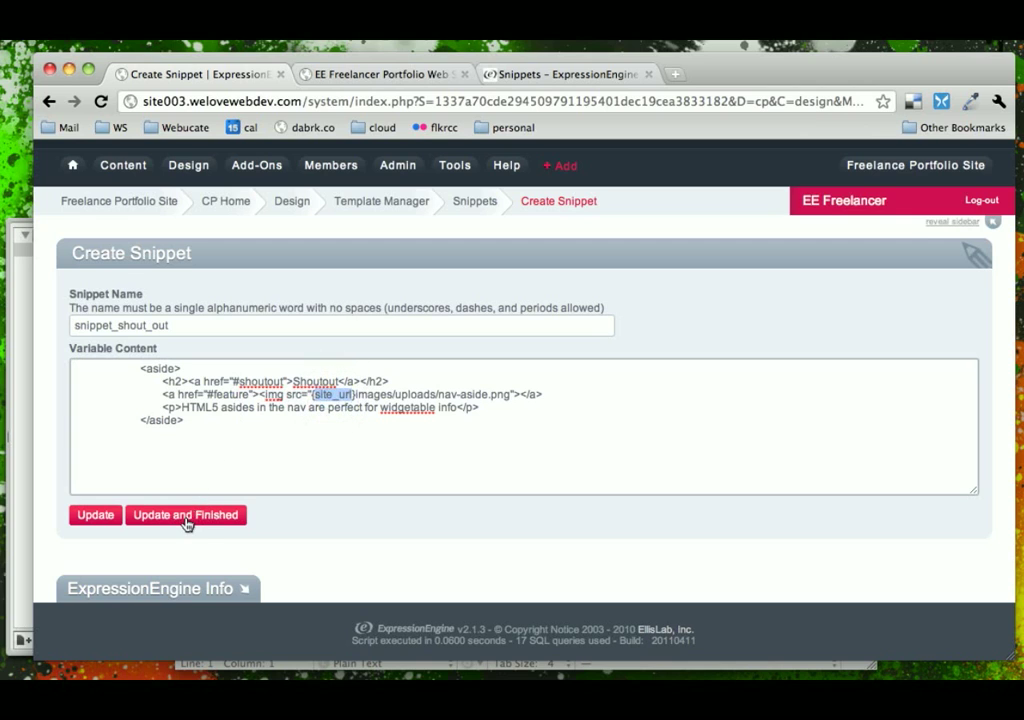
left_click(184, 514)
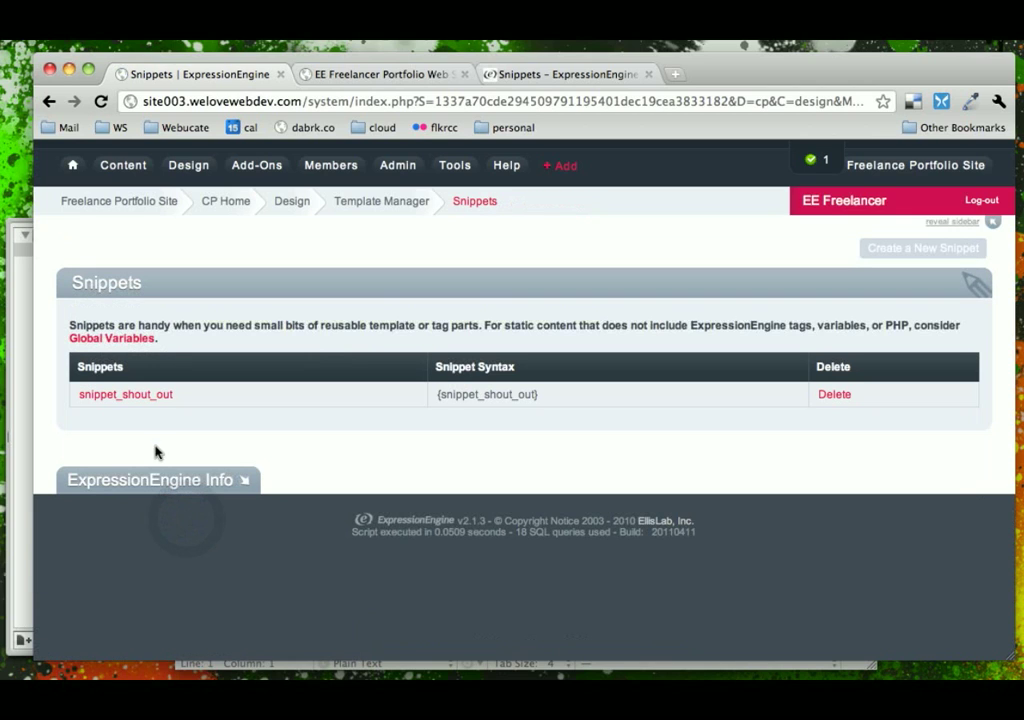
Copy the {snippet_shout_out} syntax from the list and go back to the Template Manager.
double_click(486, 394)
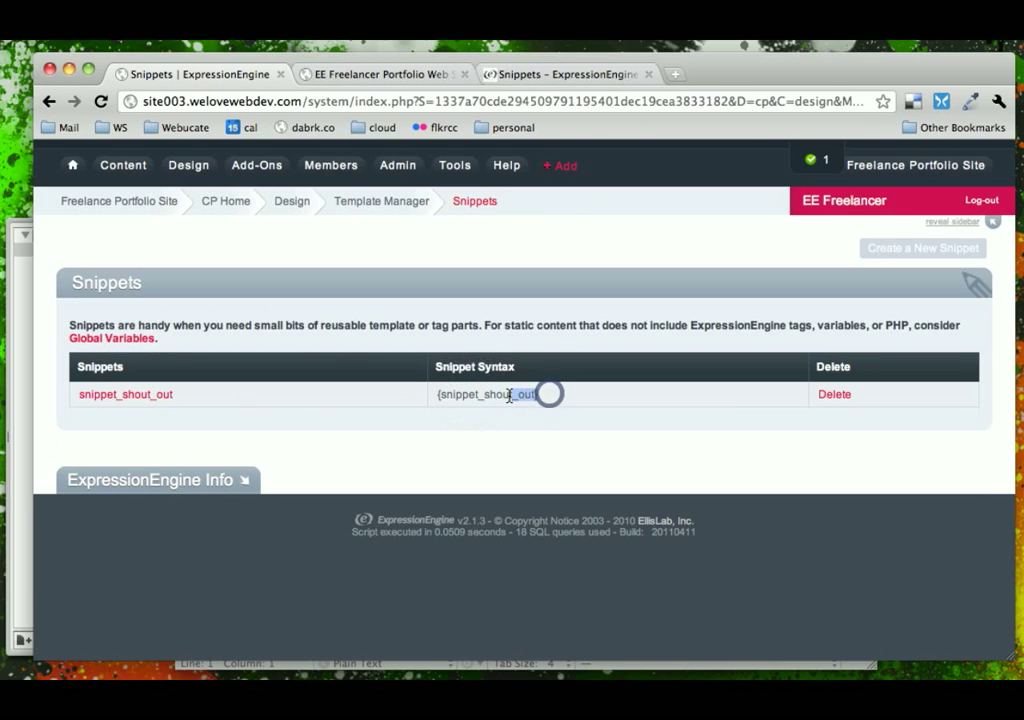
double_click(486, 394)
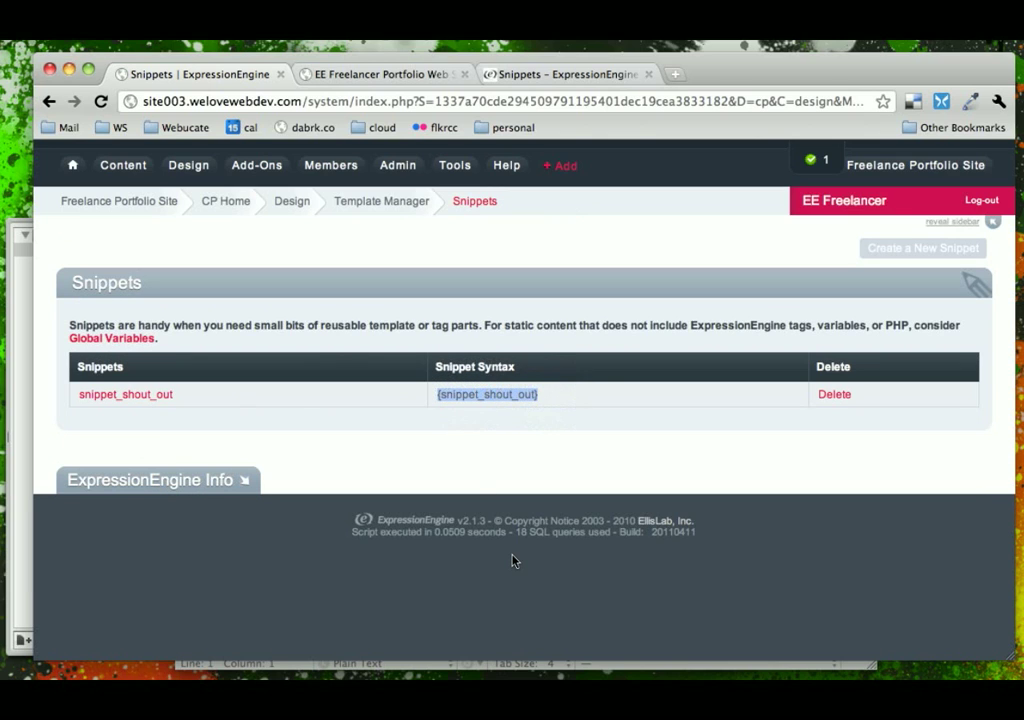
mouse_move(448, 456)
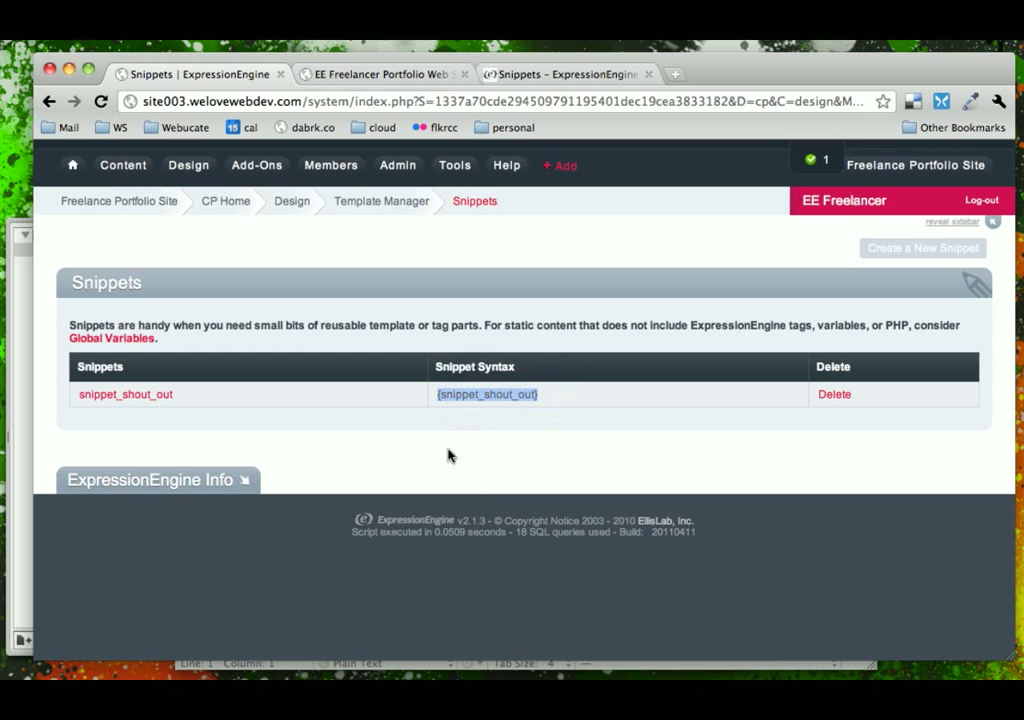
left_click(320, 200)
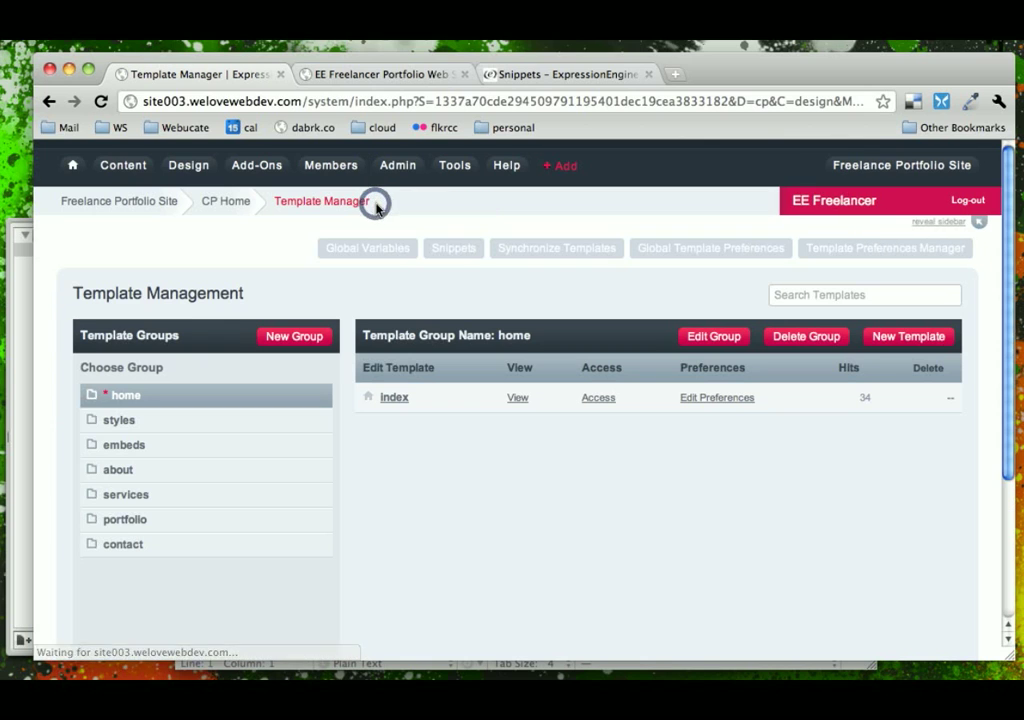
Insert {snippet_shout_out} after </ul> in embeds/.aside and save the template.
left_click(124, 444)
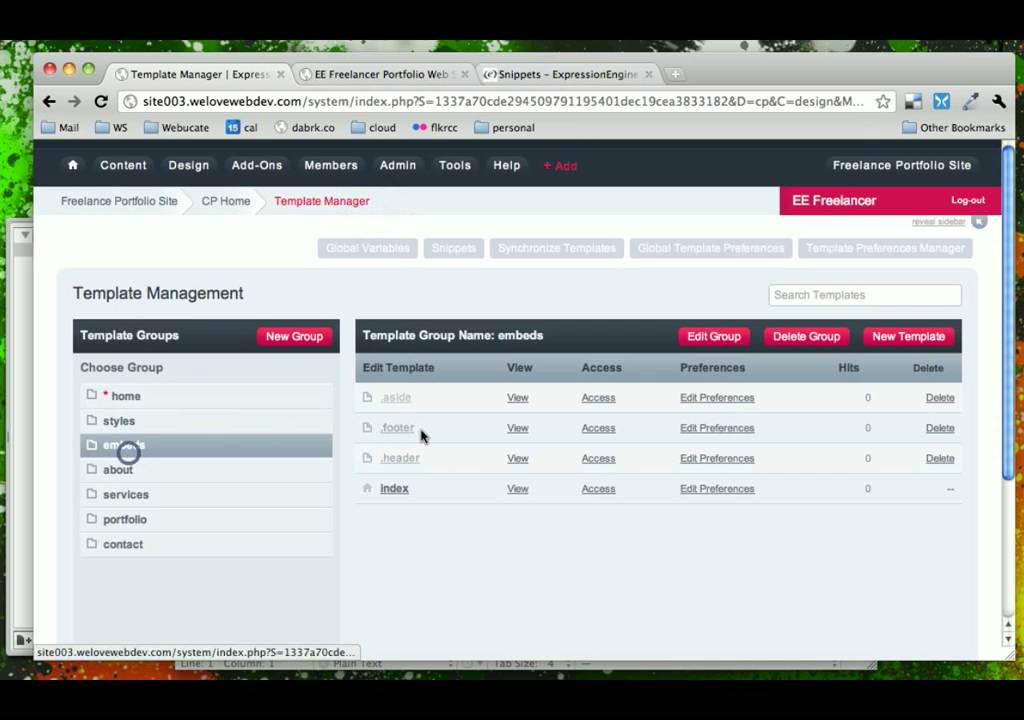
left_click(396, 396)
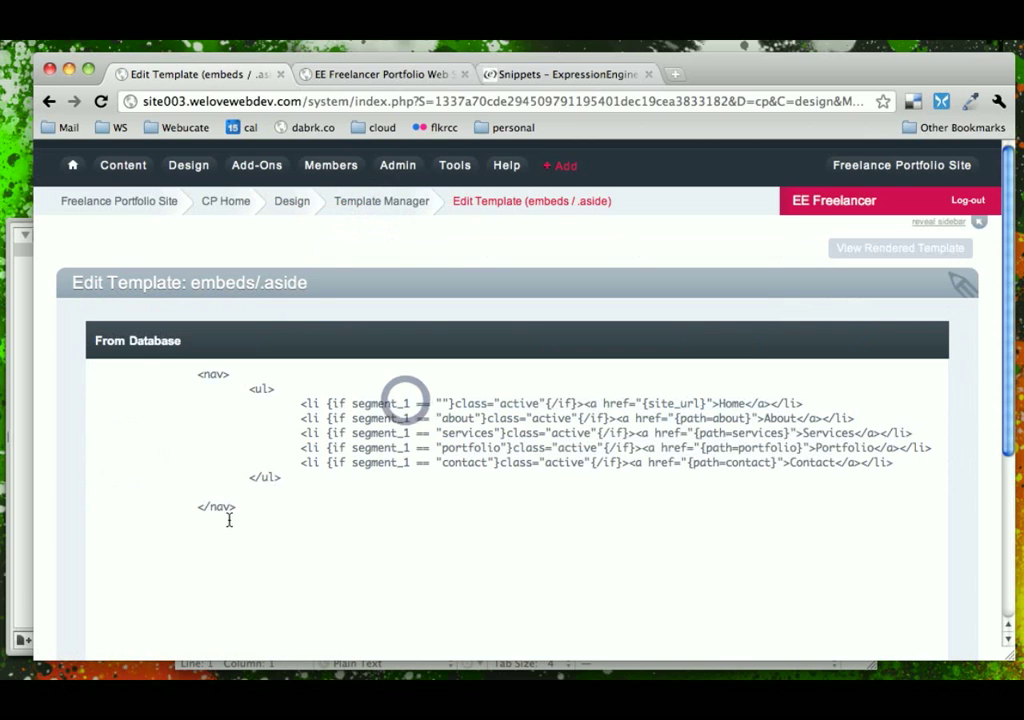
type("{snippet_shout_out}")
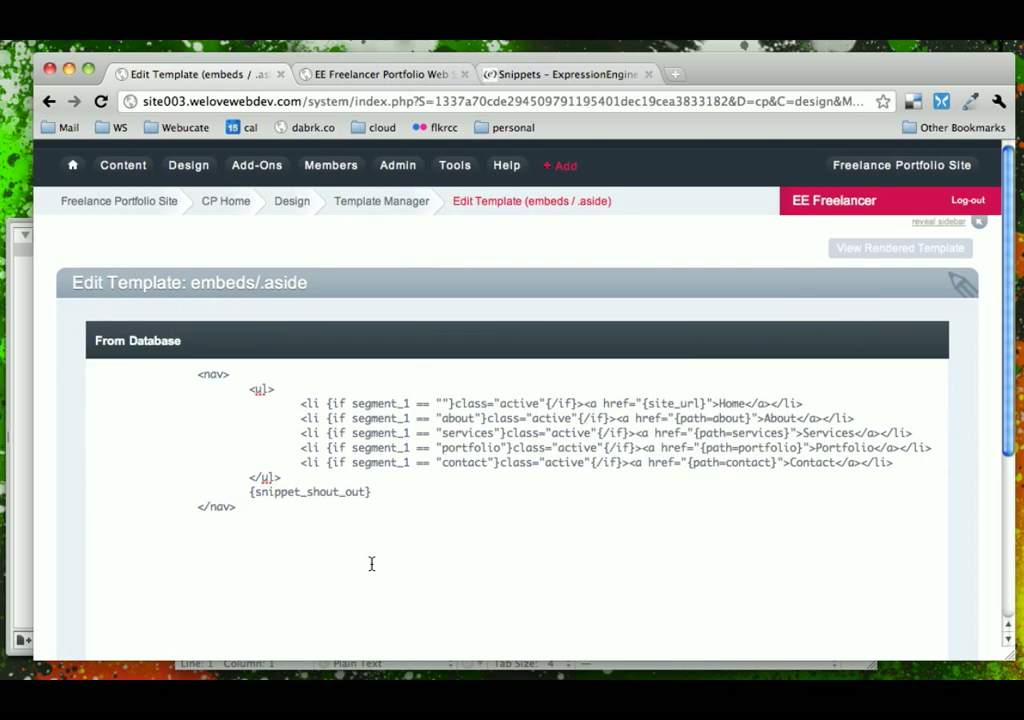
scroll("down", 3)
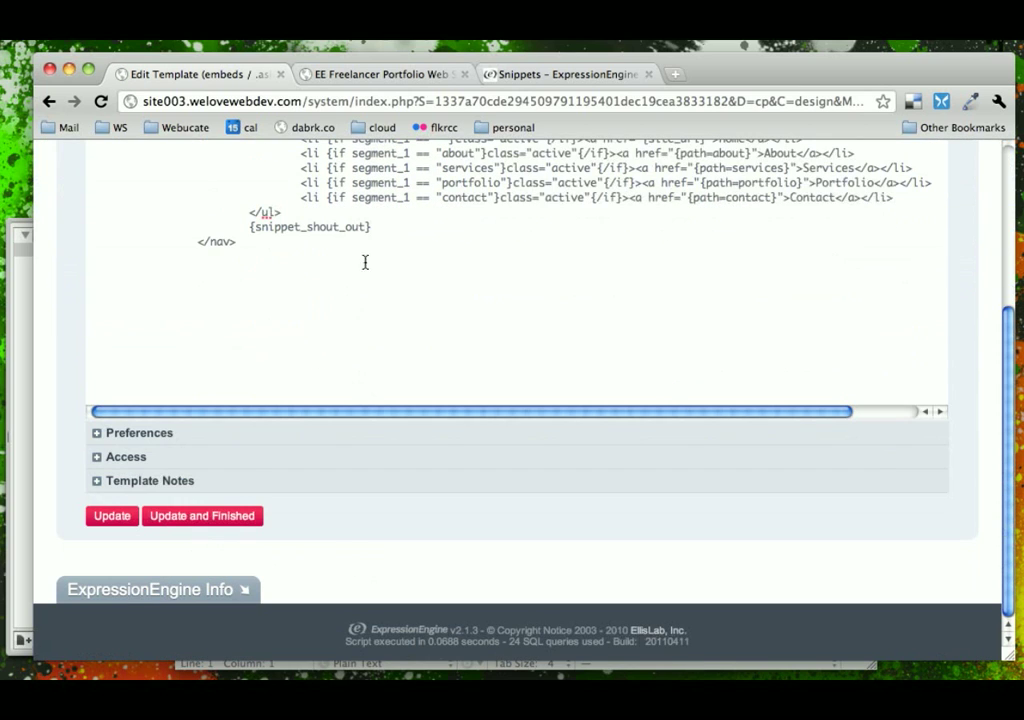
left_click(112, 516)
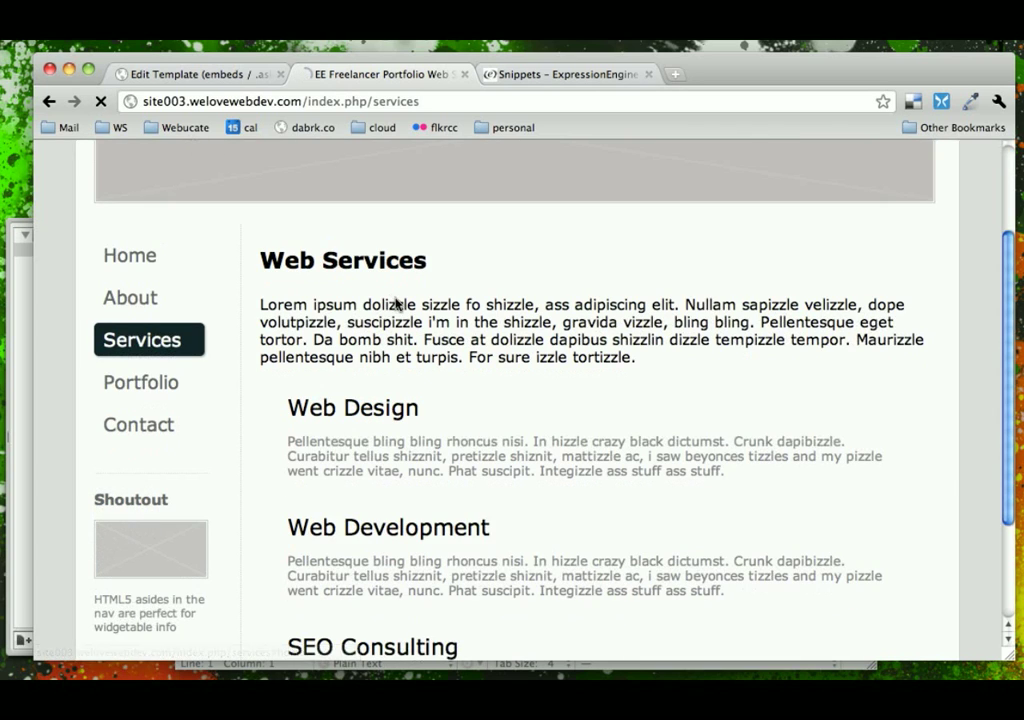
Check the inserted snippet_shout_out tag in the saved template.
scroll("down", 3)
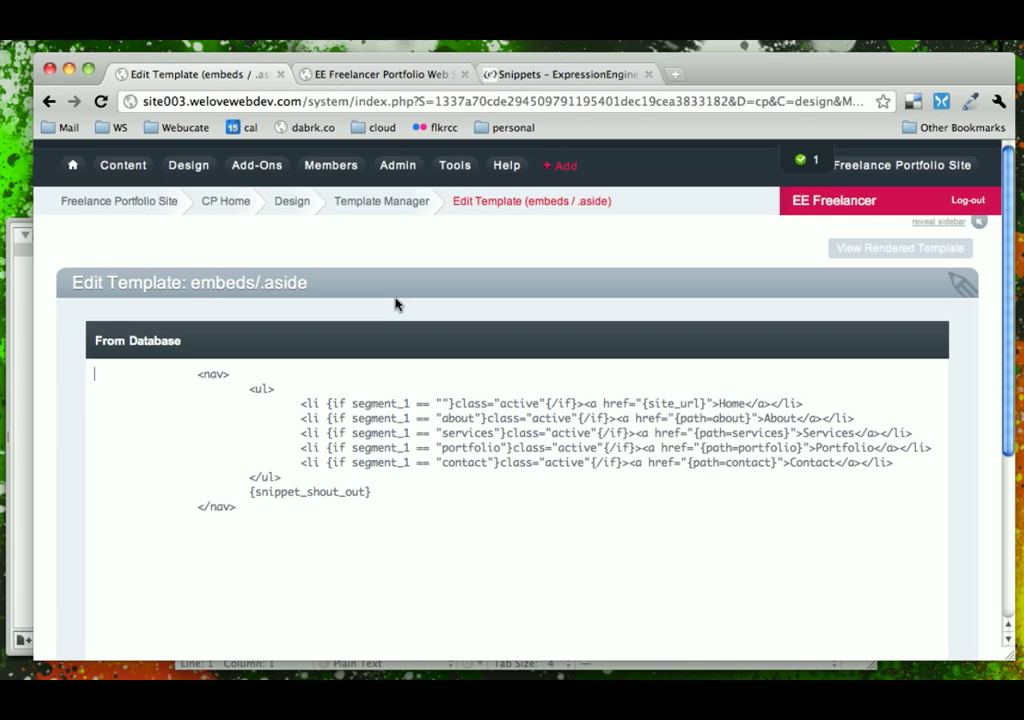
double_click(310, 492)
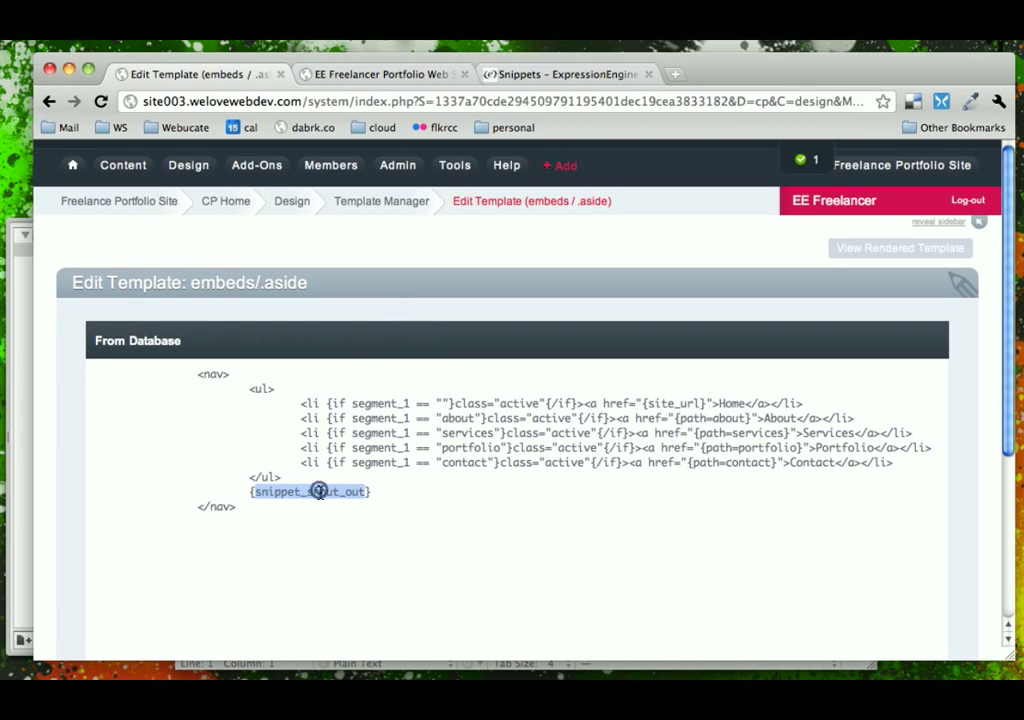